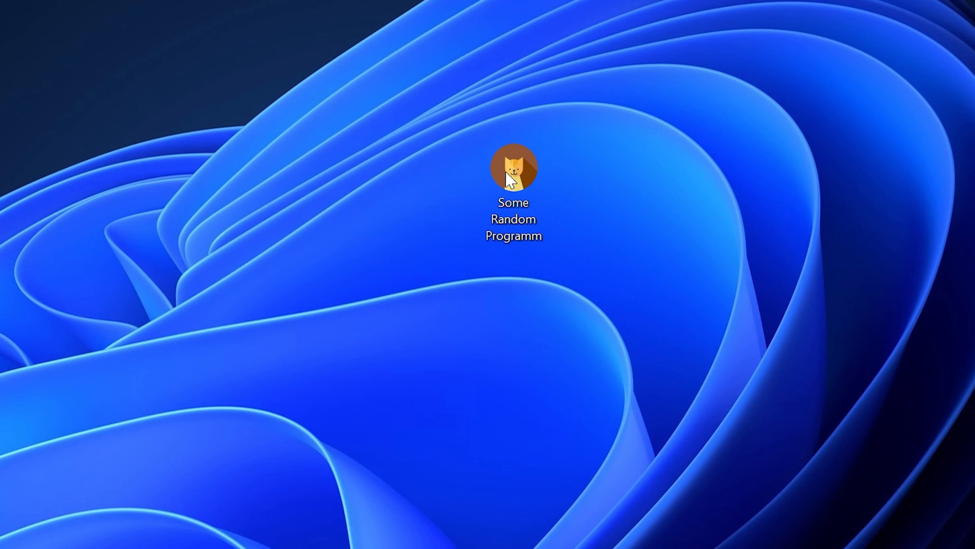
Step: Launch the Some Random Programm app from its desktop shortcut
double_click(513, 167)
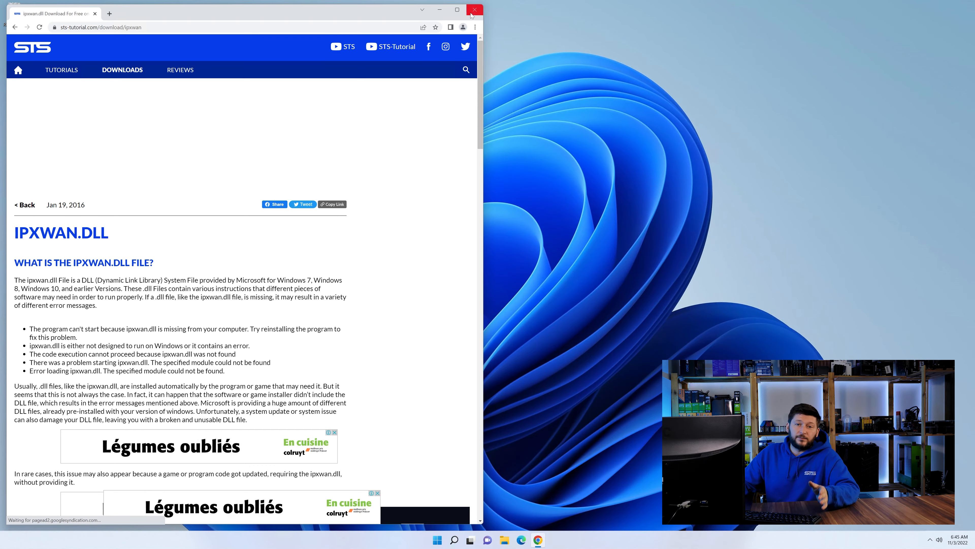
Step: Scroll the ipxwan.dll page down to its 'How to fix' section
scroll("down", 3)
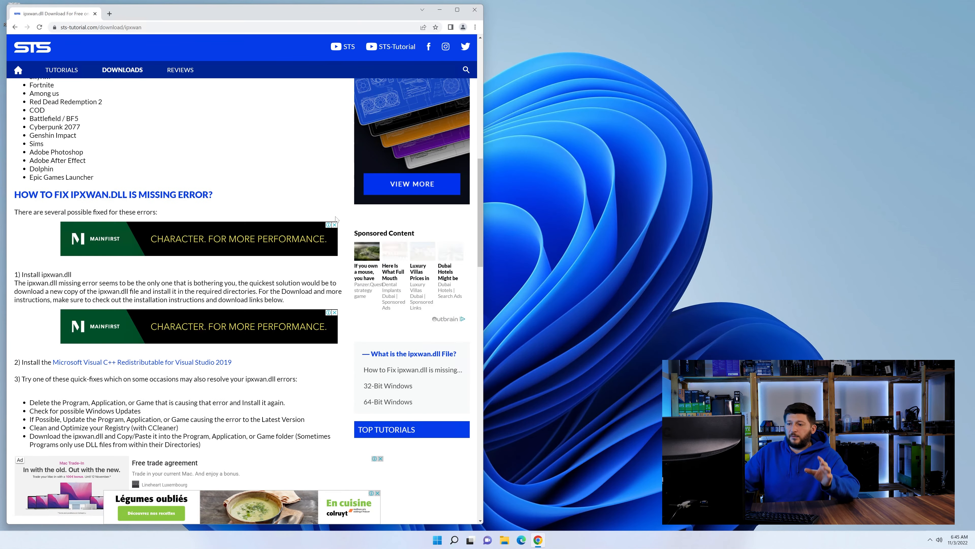
scroll("down", 3)
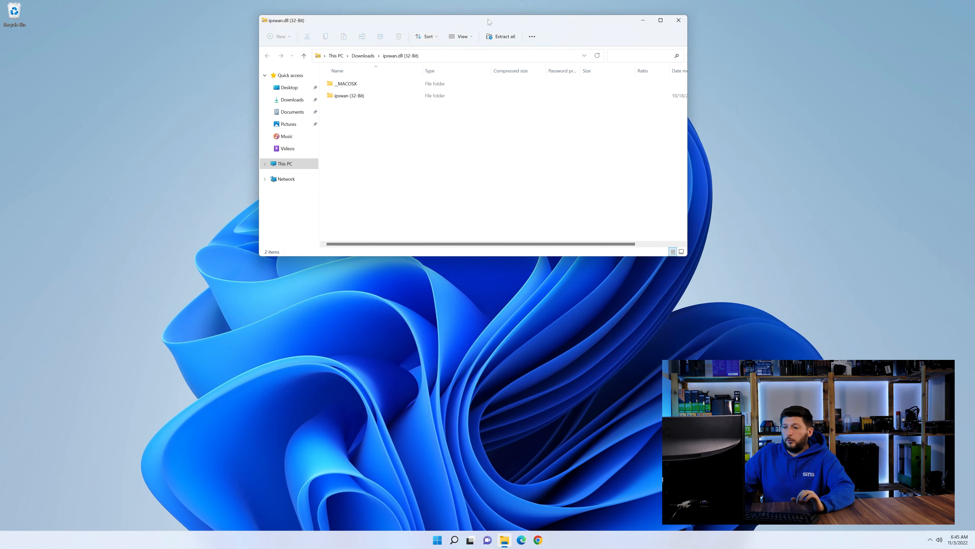
Step: Open a second Explorer window at C:\Windows and select the System32 folder
left_click(504, 539)
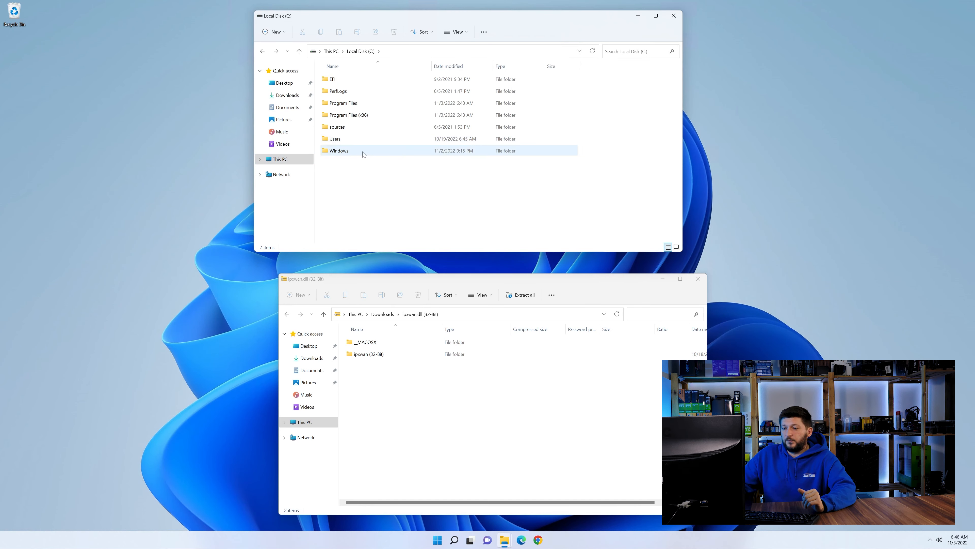
double_click(339, 150)
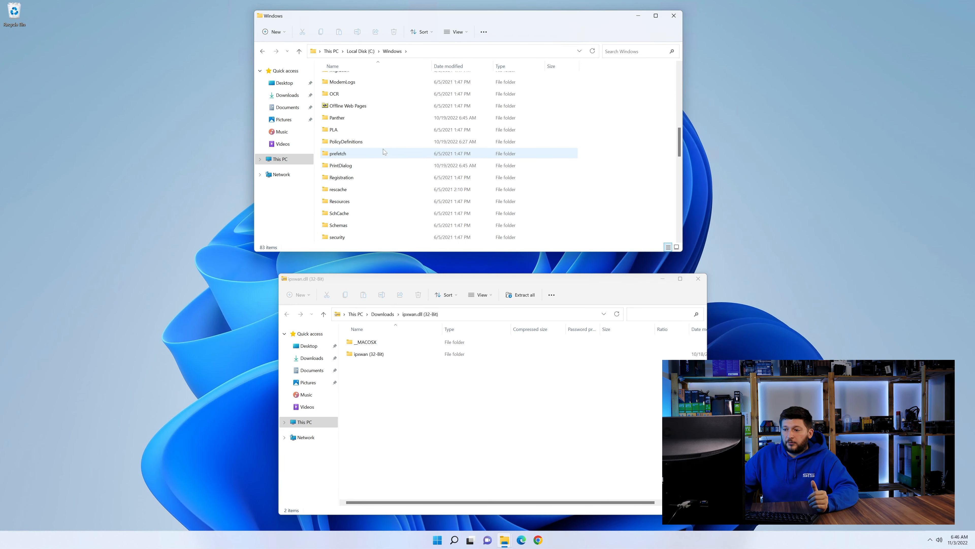
scroll("down", 3)
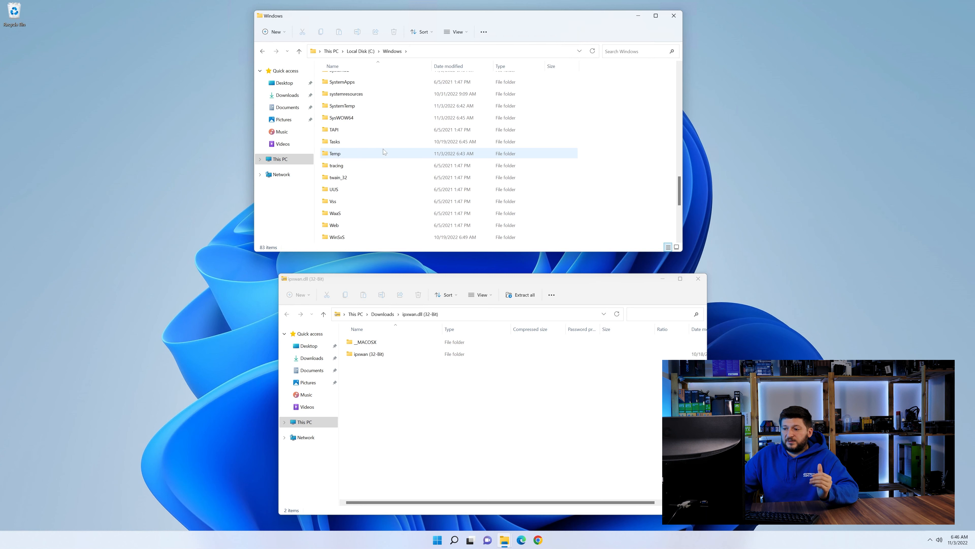
scroll("up", 3)
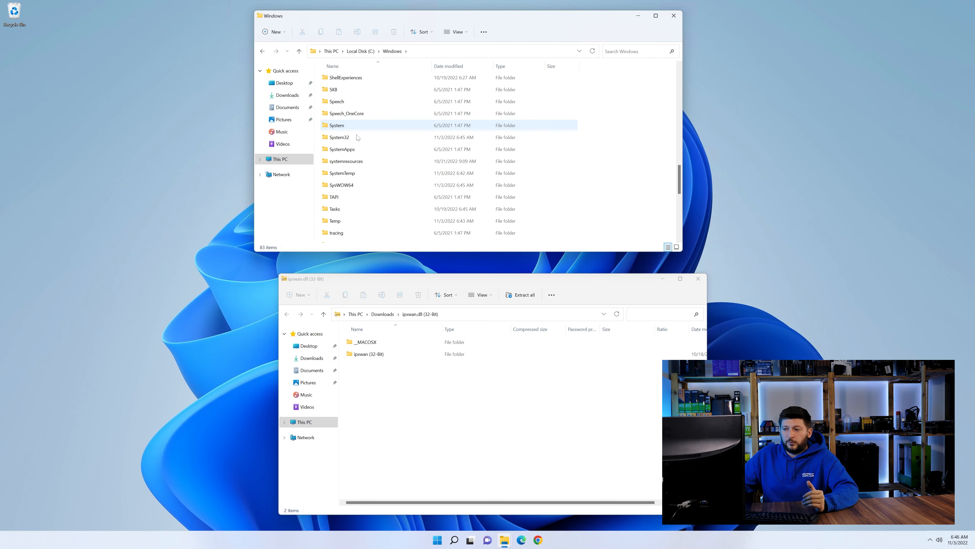
left_click(342, 185)
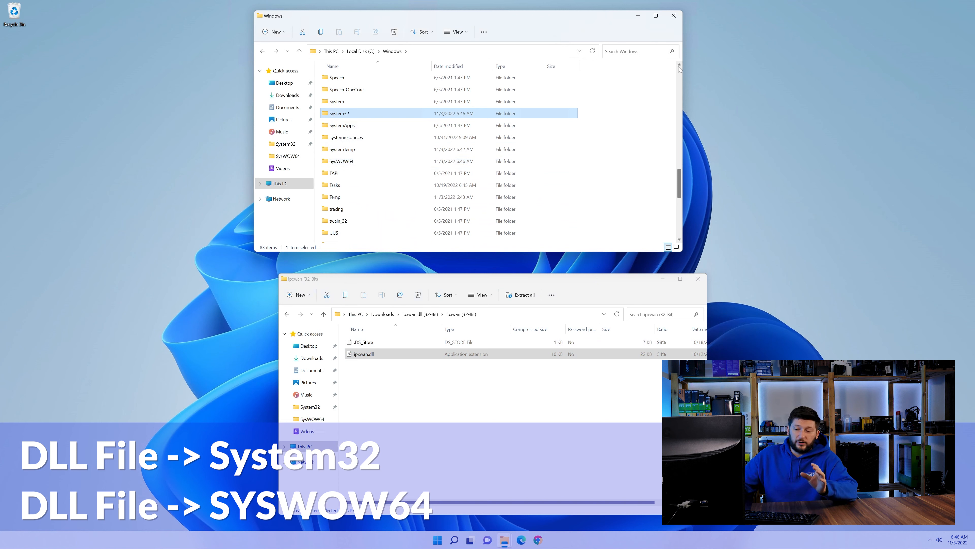
Step: Close the Windows folder window and select ipxwan.dll in the archive window
left_click(673, 16)
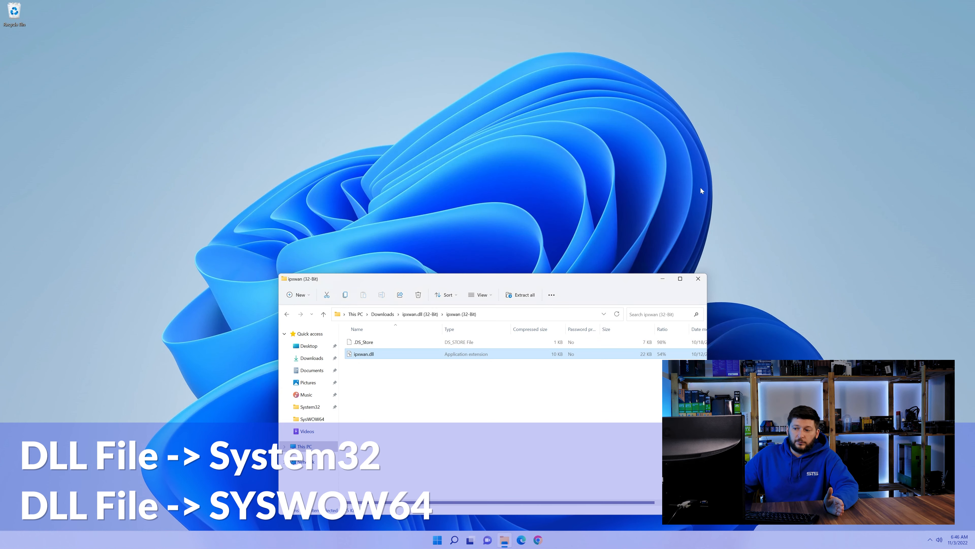
left_click(698, 279)
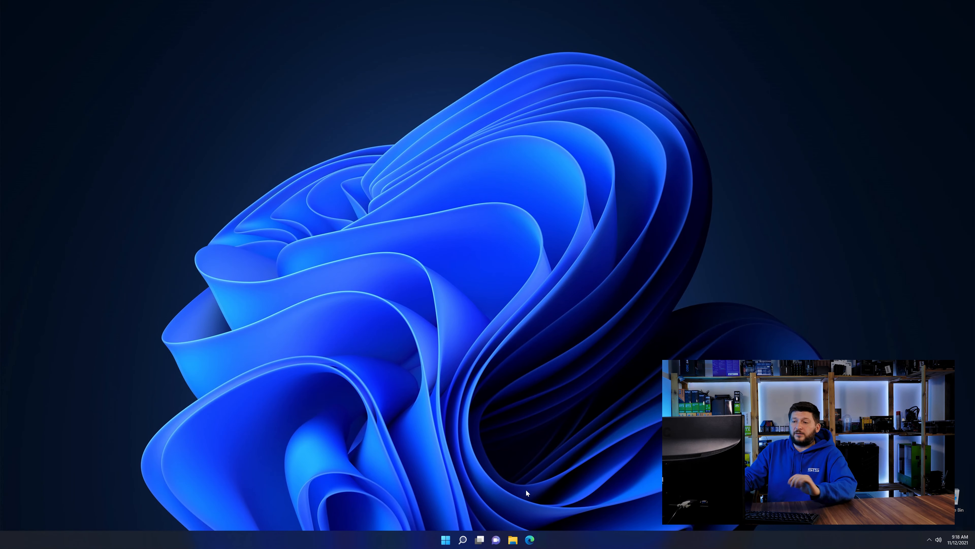
Step: Reach the vc_redist download buttons in Edge, then search Start for 'system'
left_click(529, 539)
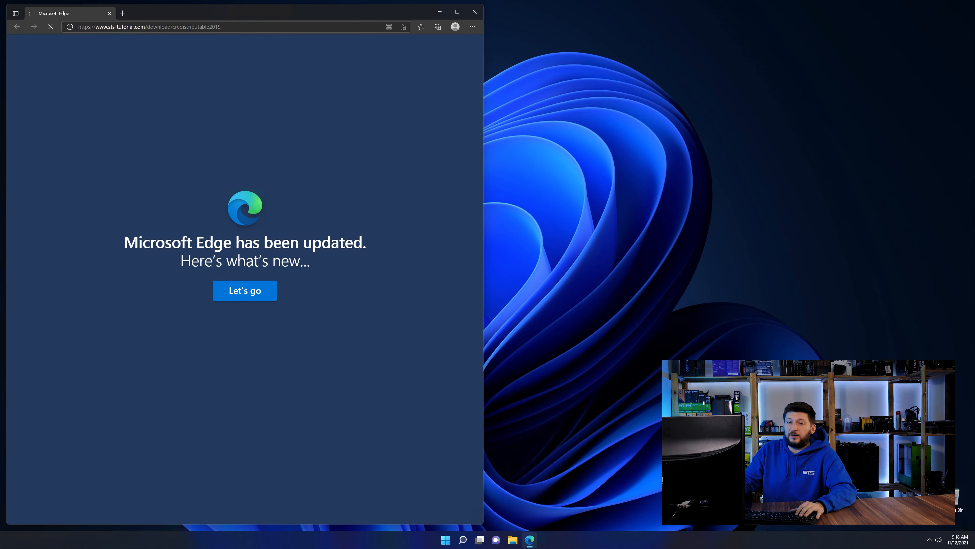
left_click(245, 291)
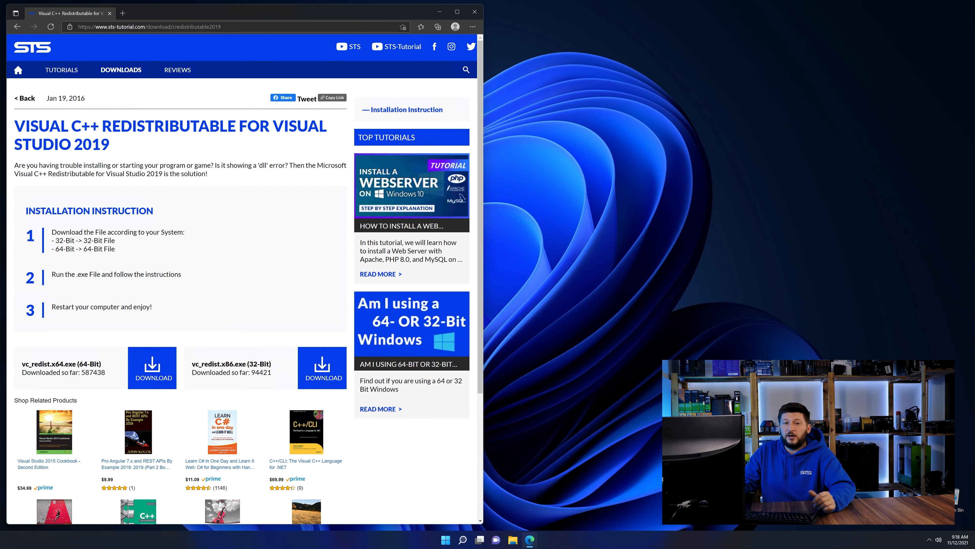
scroll("down", 3)
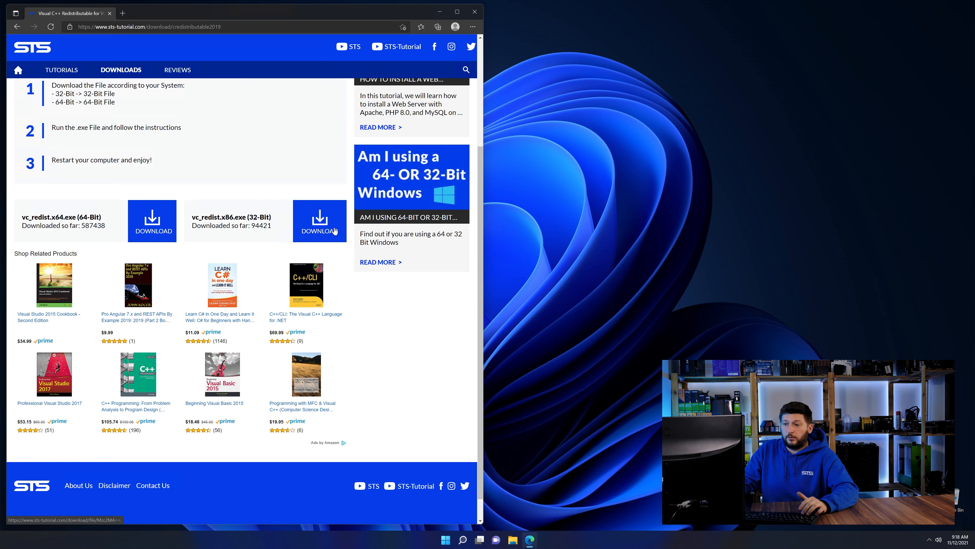
scroll("down", 3)
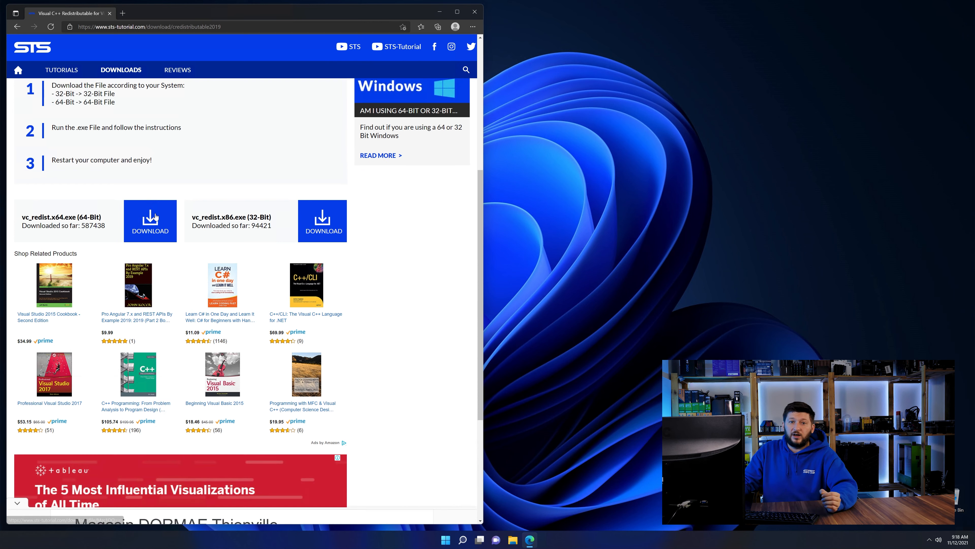
type("system")
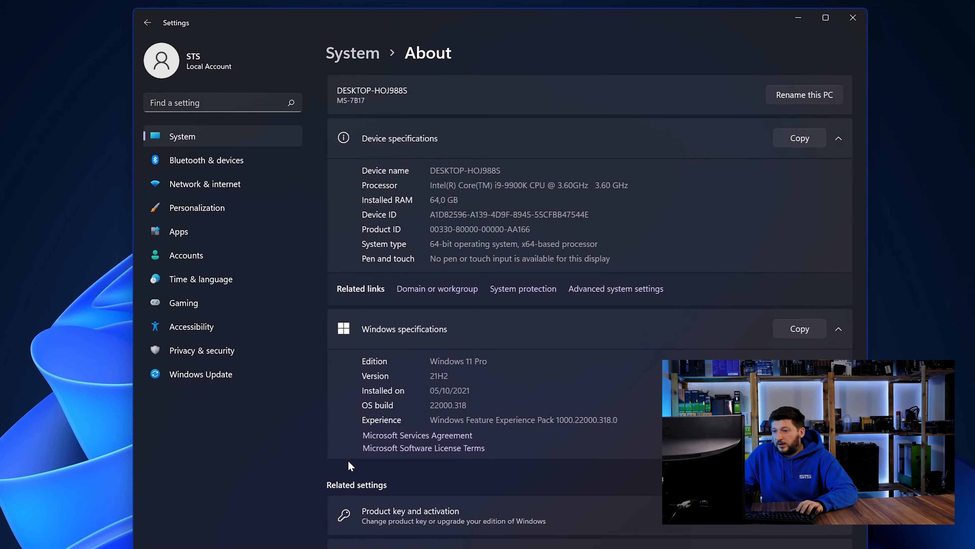
mouse_move(416, 219)
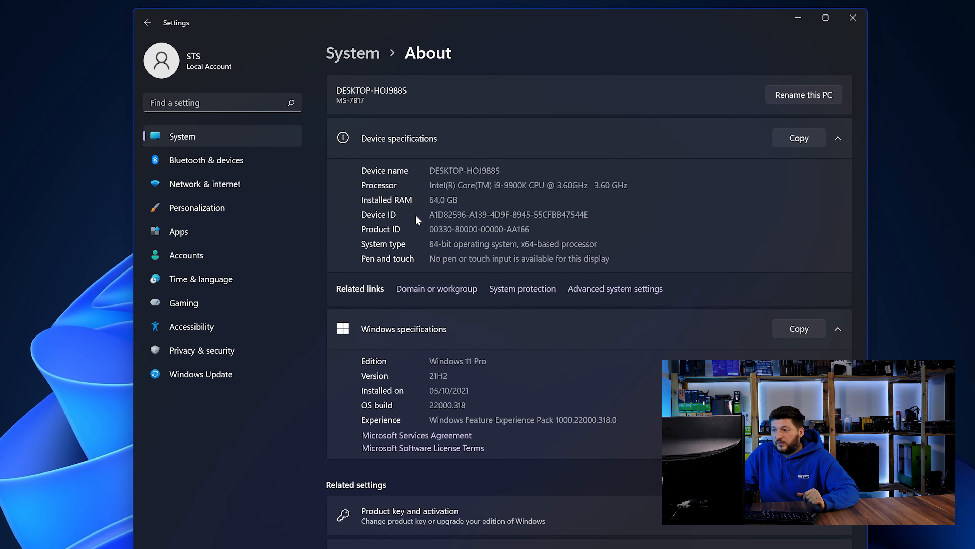
Step: Open the Settings System About page to check the 64-bit System type
double_click(434, 244)
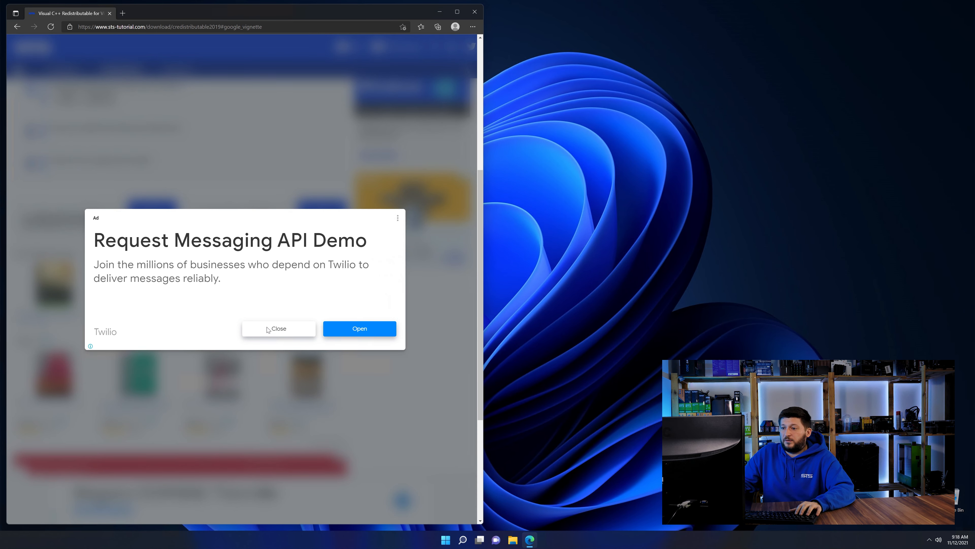
Step: Dismiss the ad, download vc_redist.x64.exe and run the installer from Downloads
left_click(278, 329)
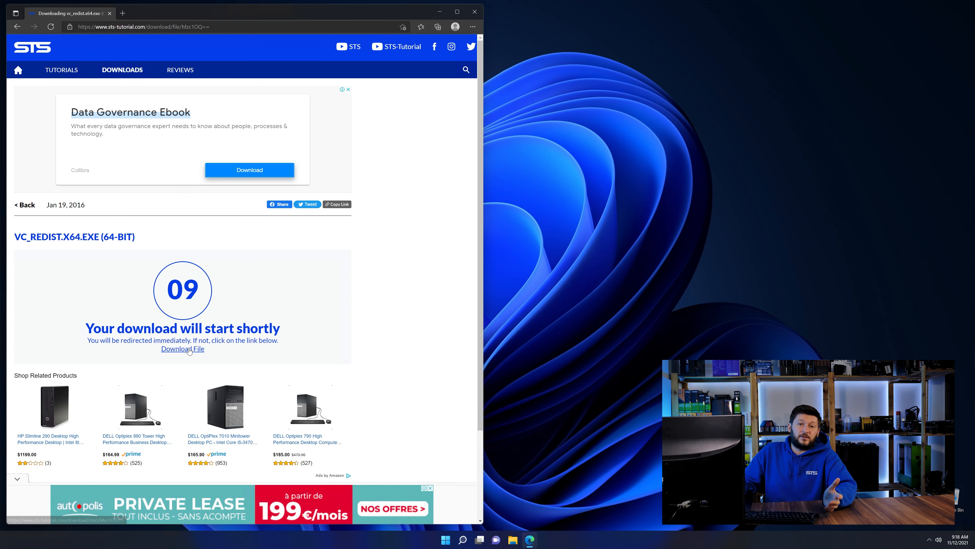
left_click(183, 349)
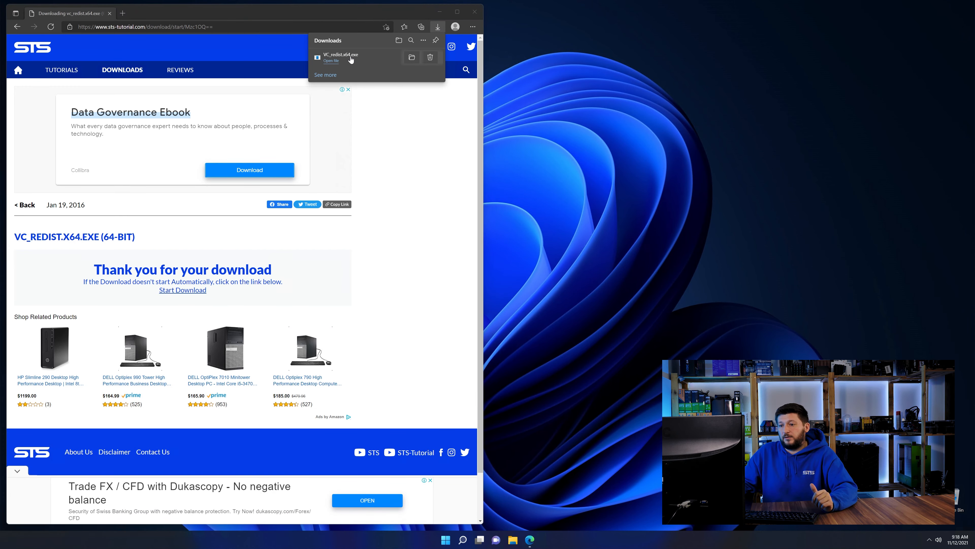
left_click(330, 60)
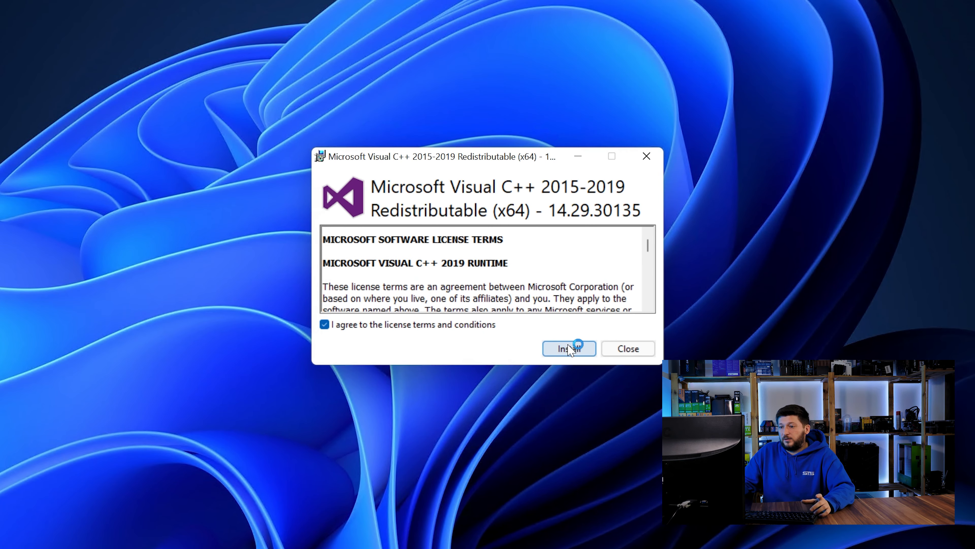
Step: Install the Visual C++ 2015-2019 Redistributable (x64) with license terms accepted
left_click(568, 348)
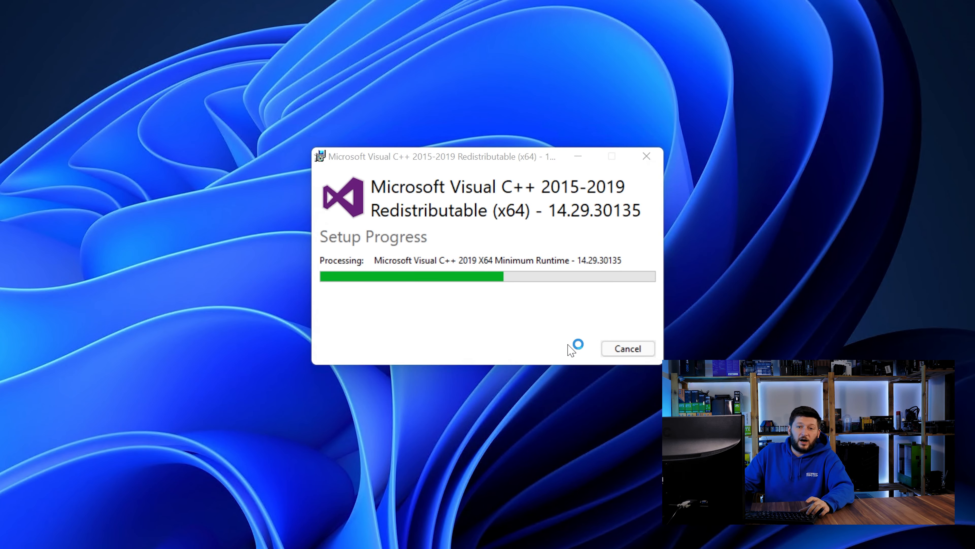
mouse_move(618, 460)
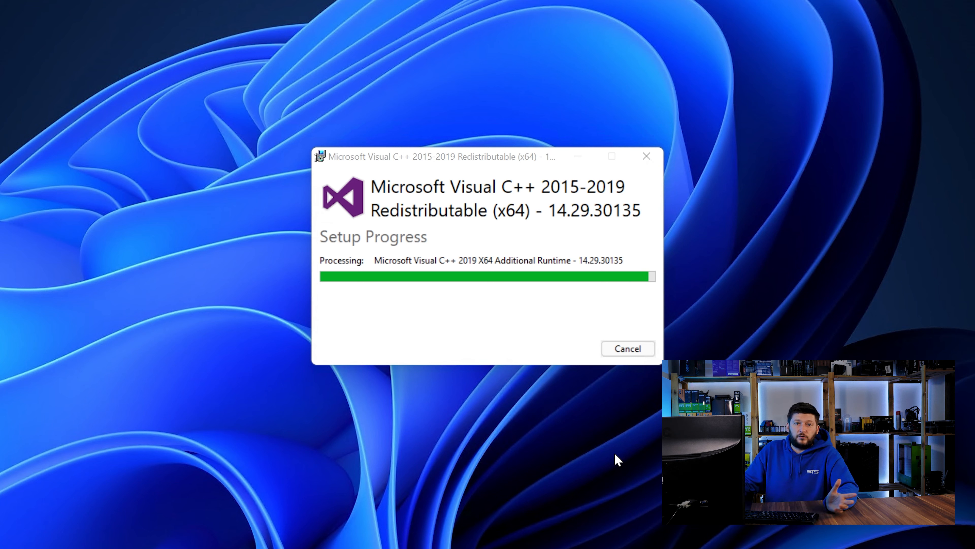